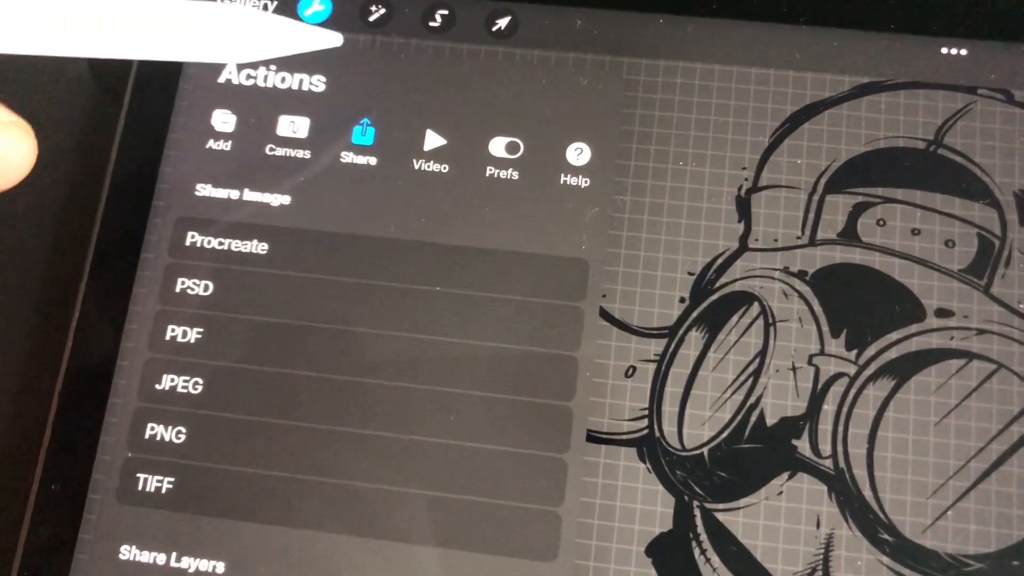
Export the goggled alien drawing from Procreate's Share list as a PNG image
scroll("down", 3)
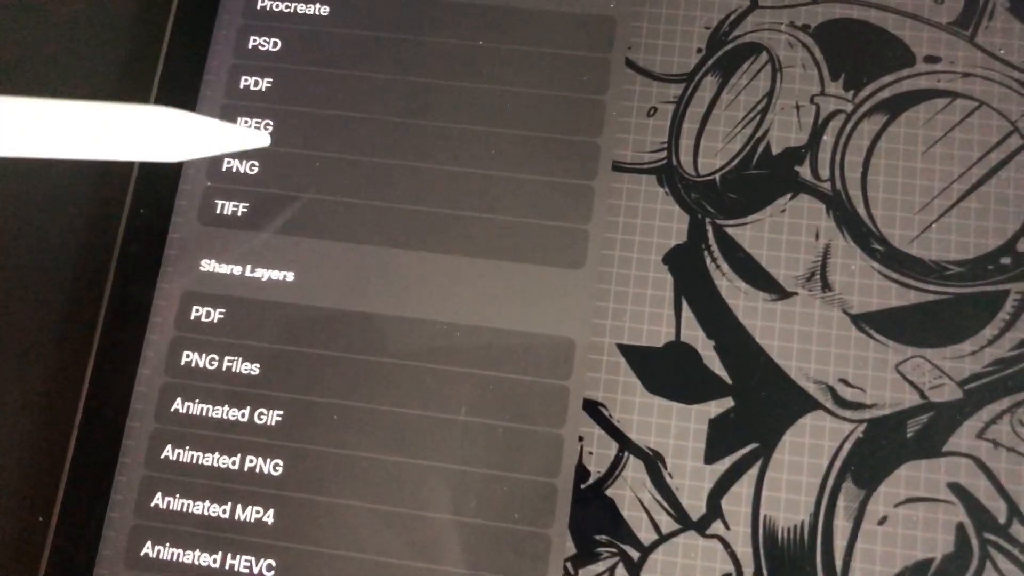
left_click(242, 166)
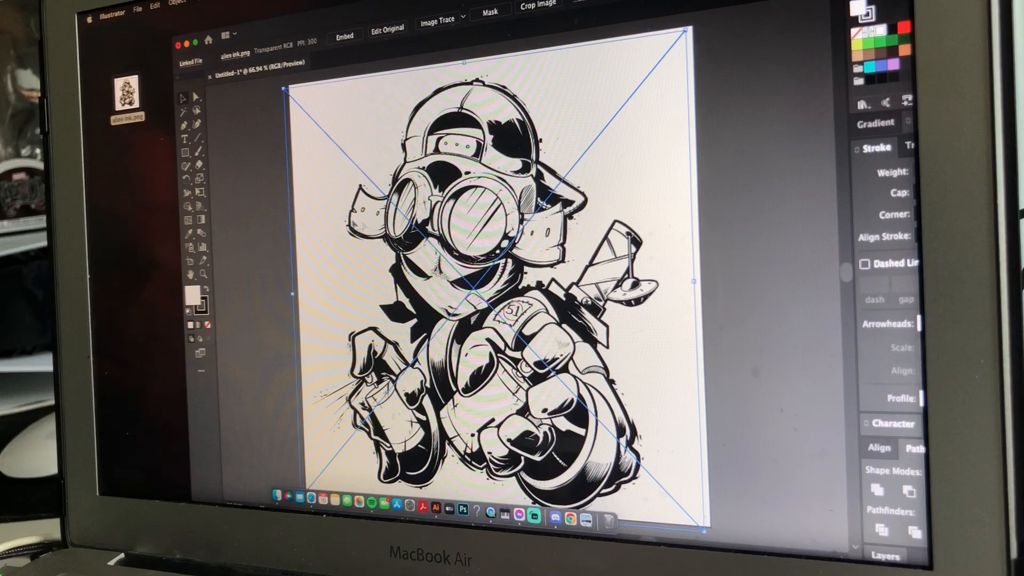
Rasterize the placed alien image via Object > Rasterize at High (300 ppi) with a Transparent background
left_click(174, 9)
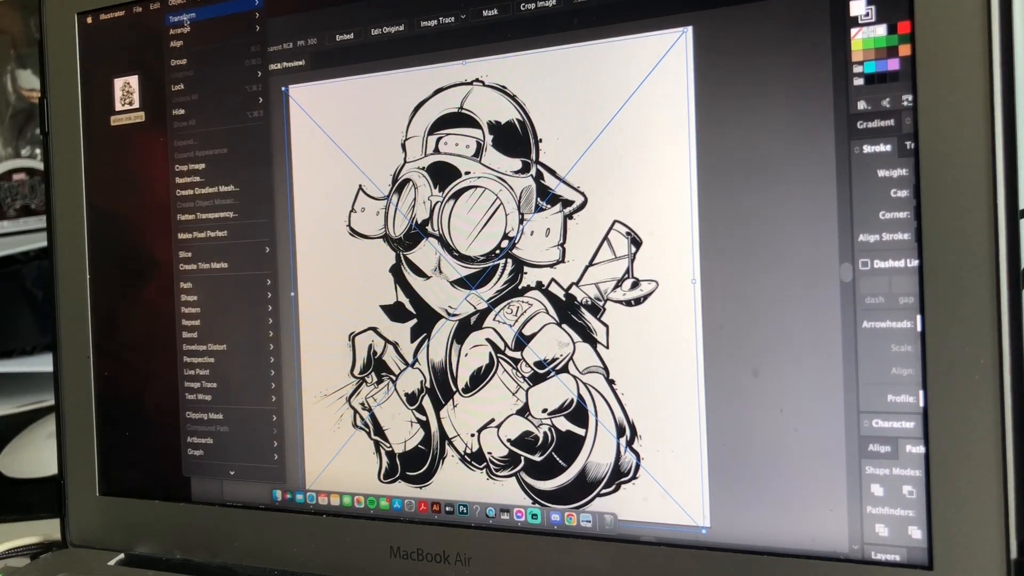
mouse_move(209, 178)
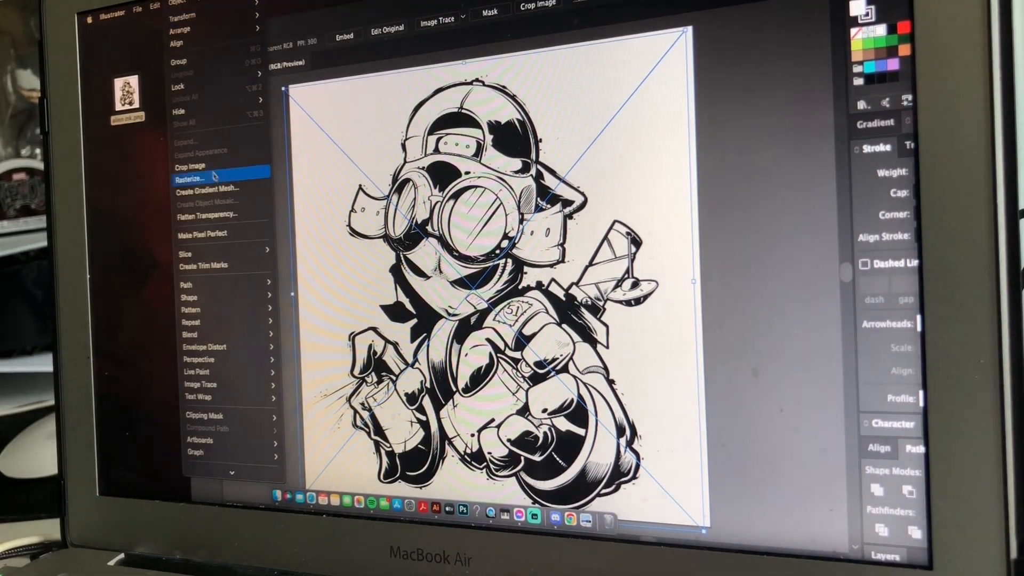
left_click(192, 178)
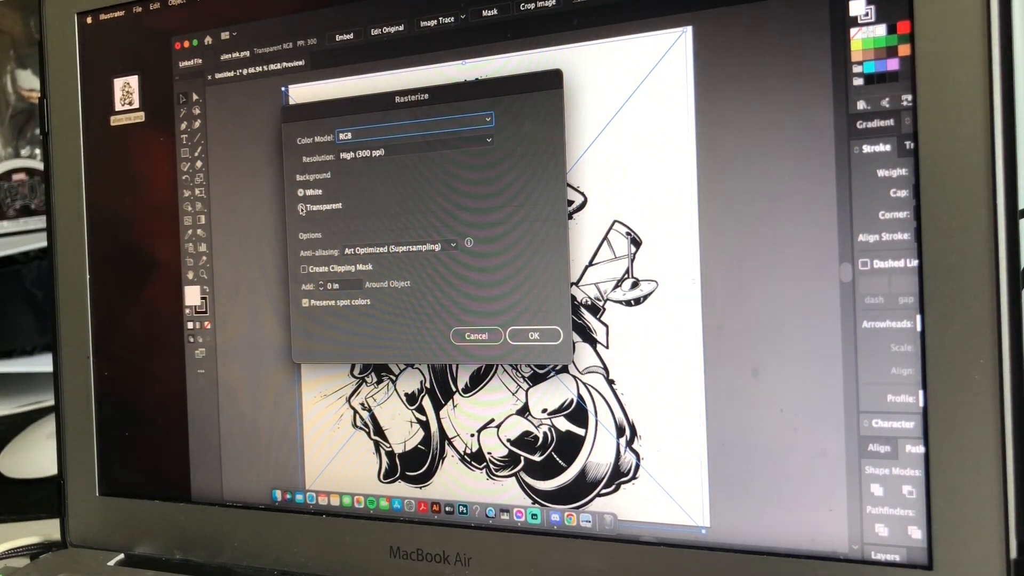
left_click(301, 207)
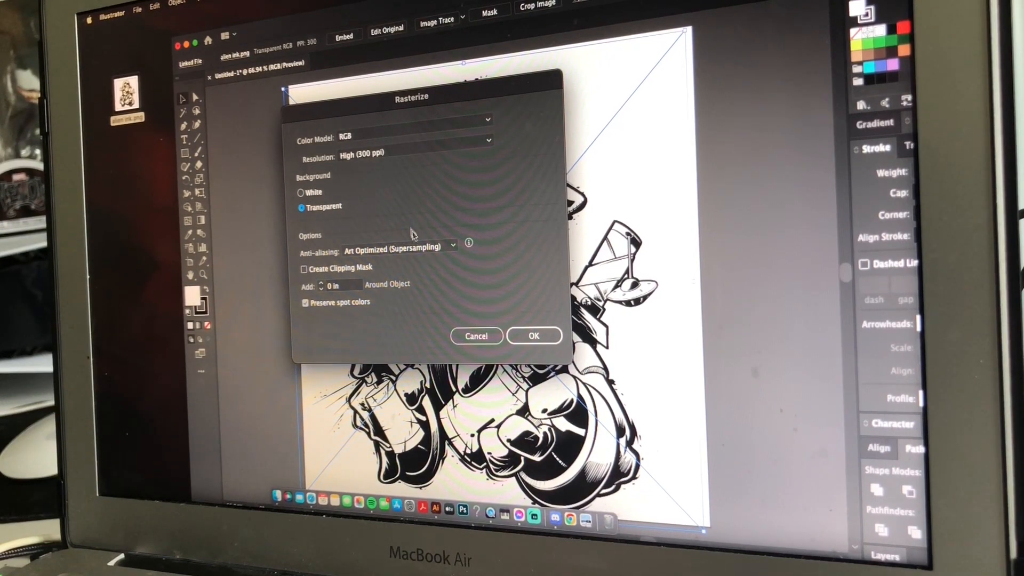
mouse_move(533, 335)
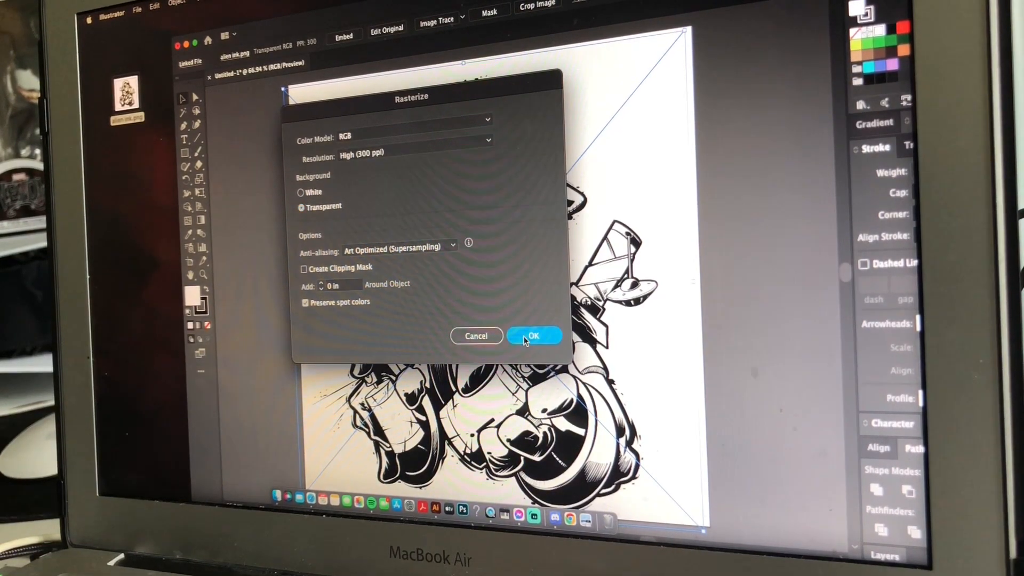
left_click(533, 335)
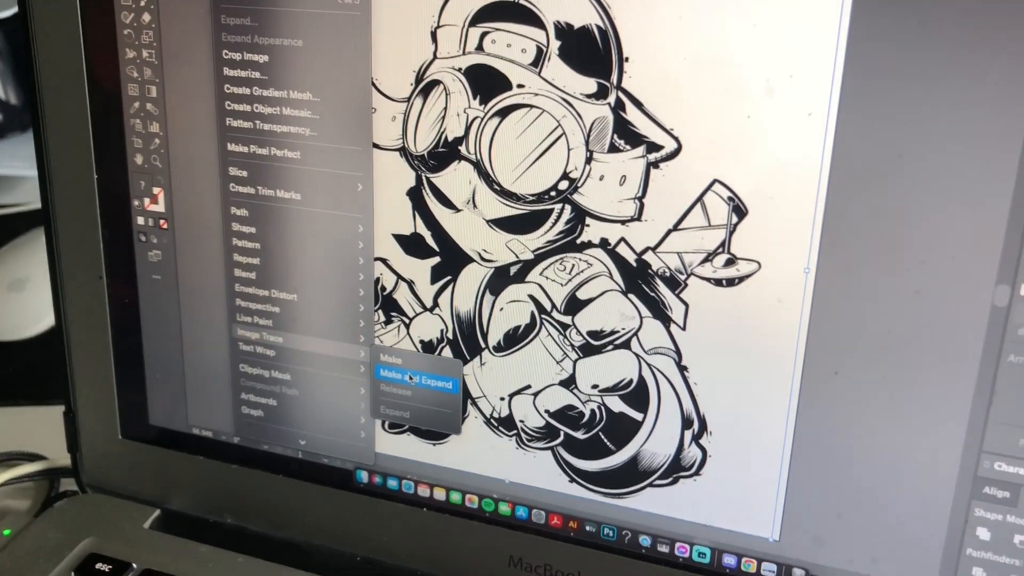
Image-trace the rasterized alien drawing and expand it into vector shapes with Make and Expand
left_click(415, 380)
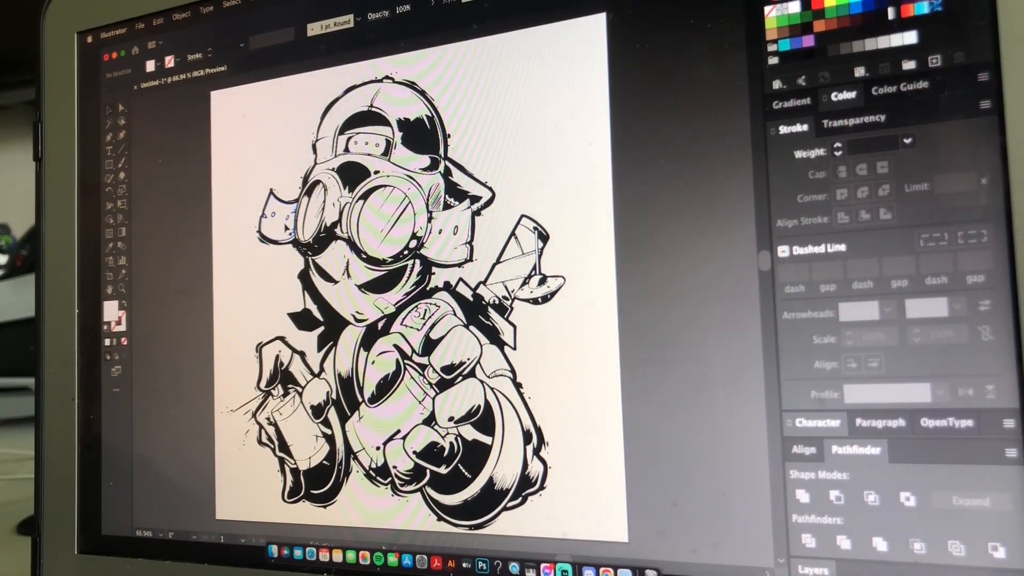
Pick a traced shape near the left ear and select all same-attribute black ink shapes via Select > Same
left_click(277, 222)
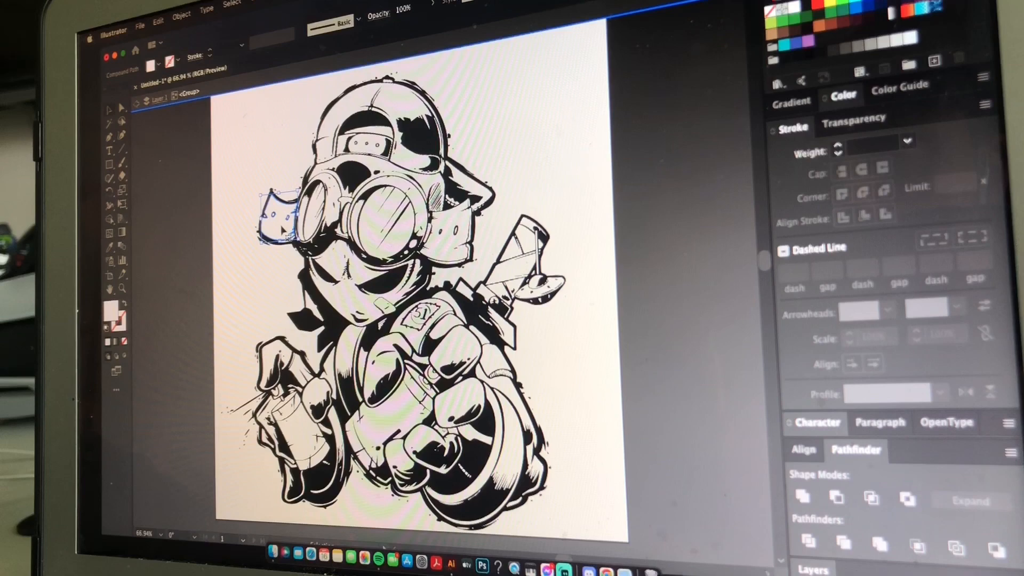
left_click(232, 5)
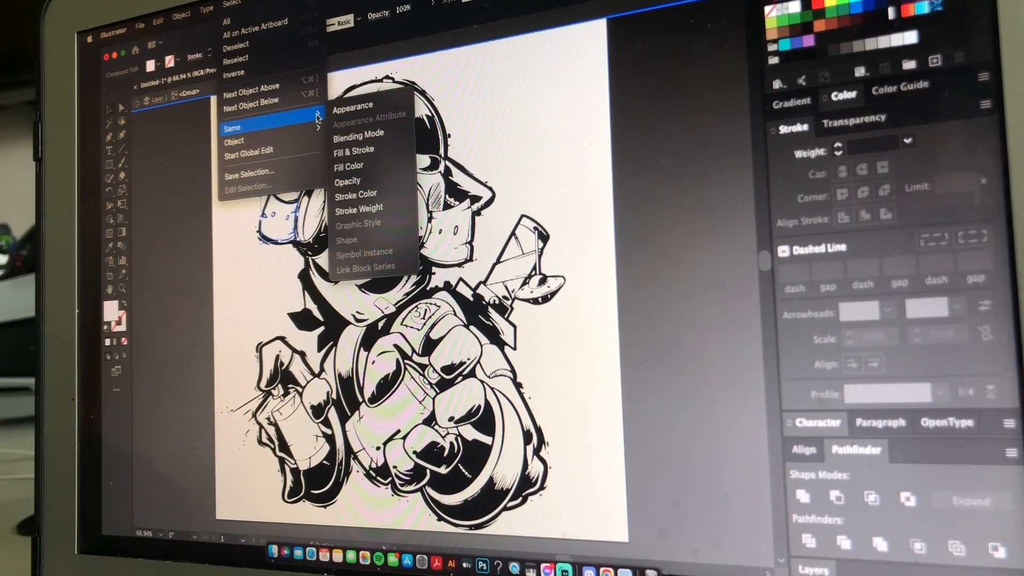
mouse_move(348, 181)
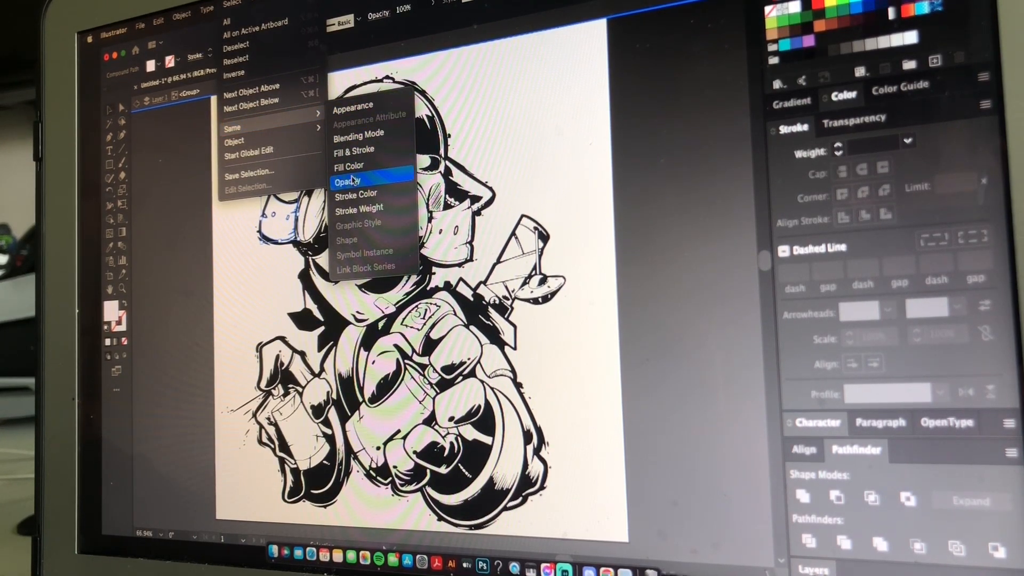
left_click(350, 165)
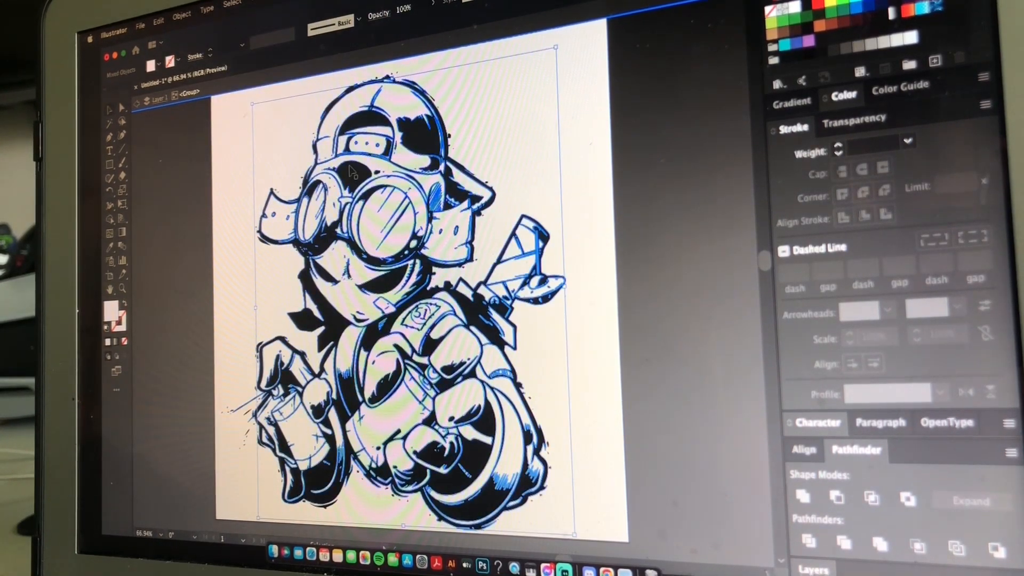